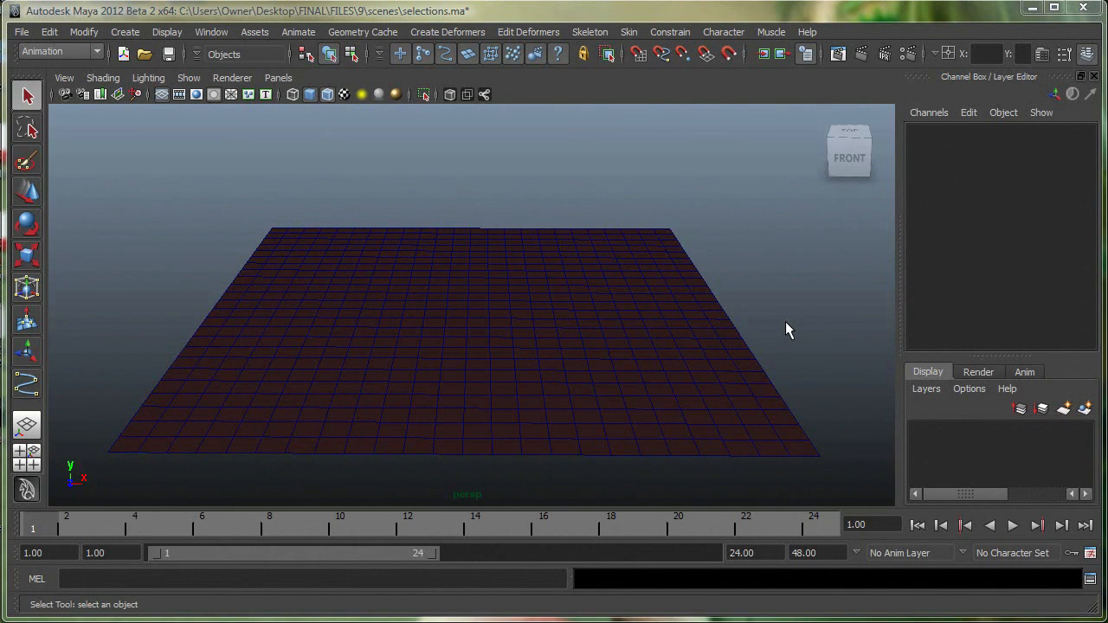
{"action": "mouse_move", "coordinate": [785, 323]}
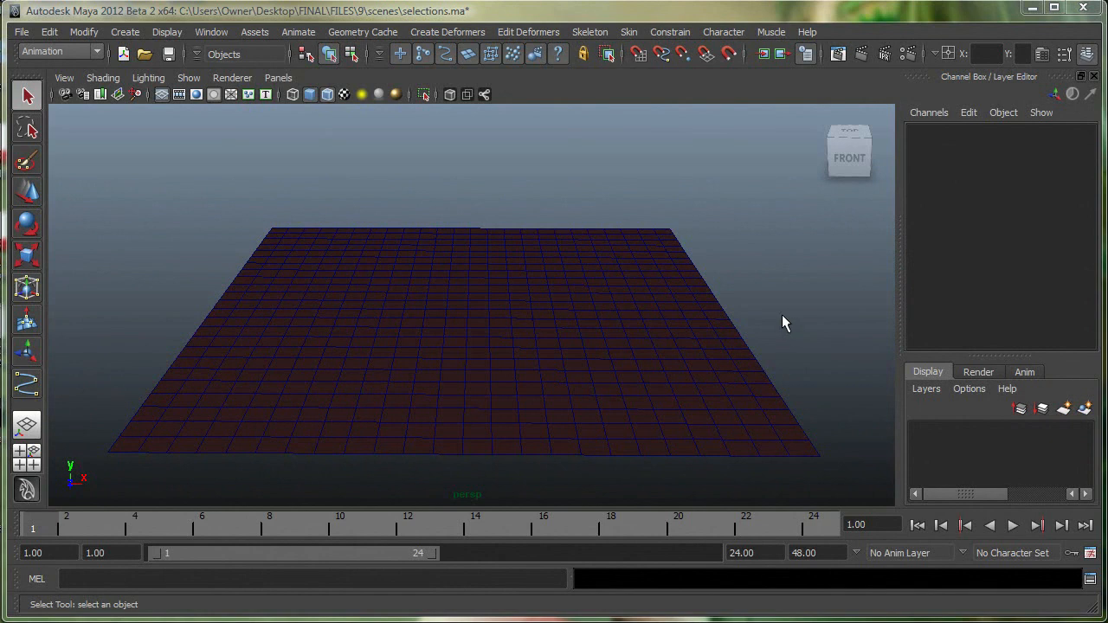
{"action": "mouse_move", "coordinate": [791, 321]}
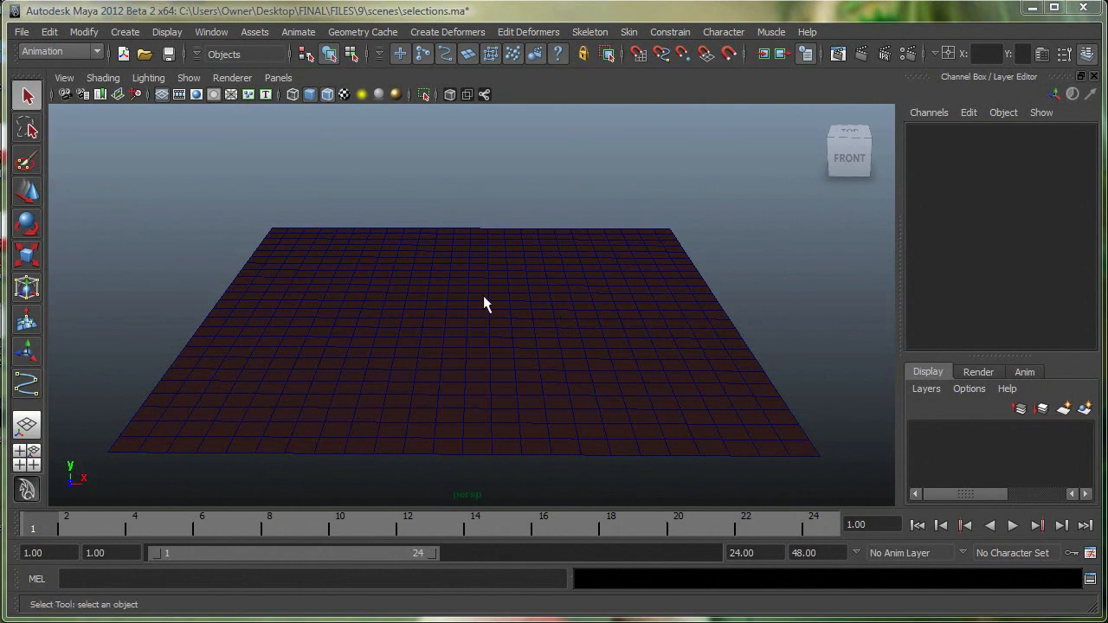
Step: Put the ground plane in Vertex component mode and choose the Lasso selection tool
{"action": "right_click", "coordinate": [487, 303]}
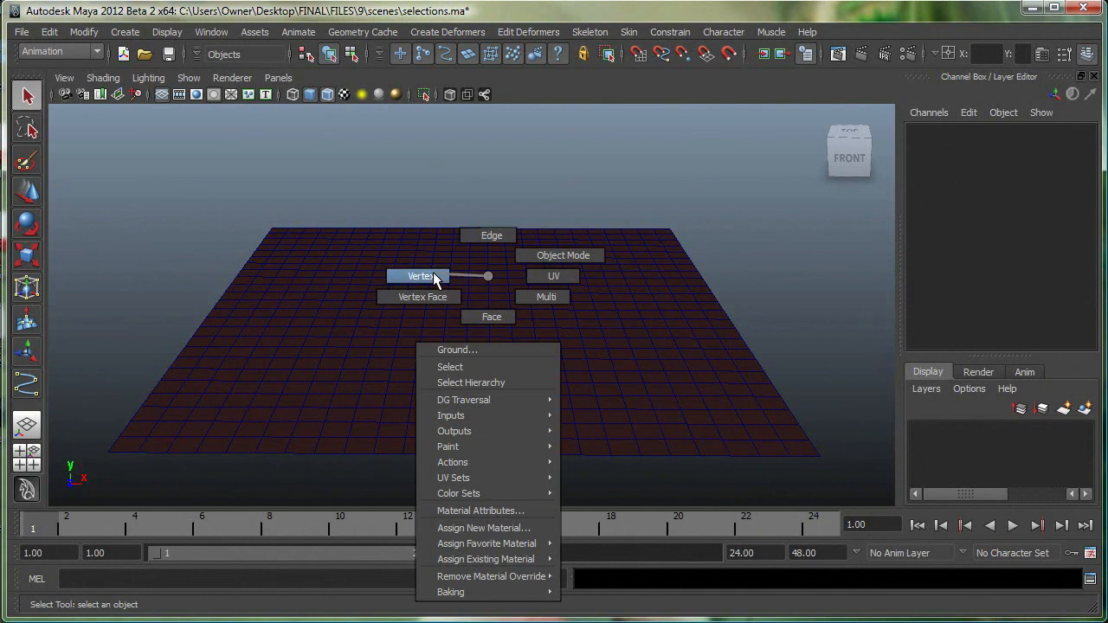
{"action": "left_click", "coordinate": [418, 275]}
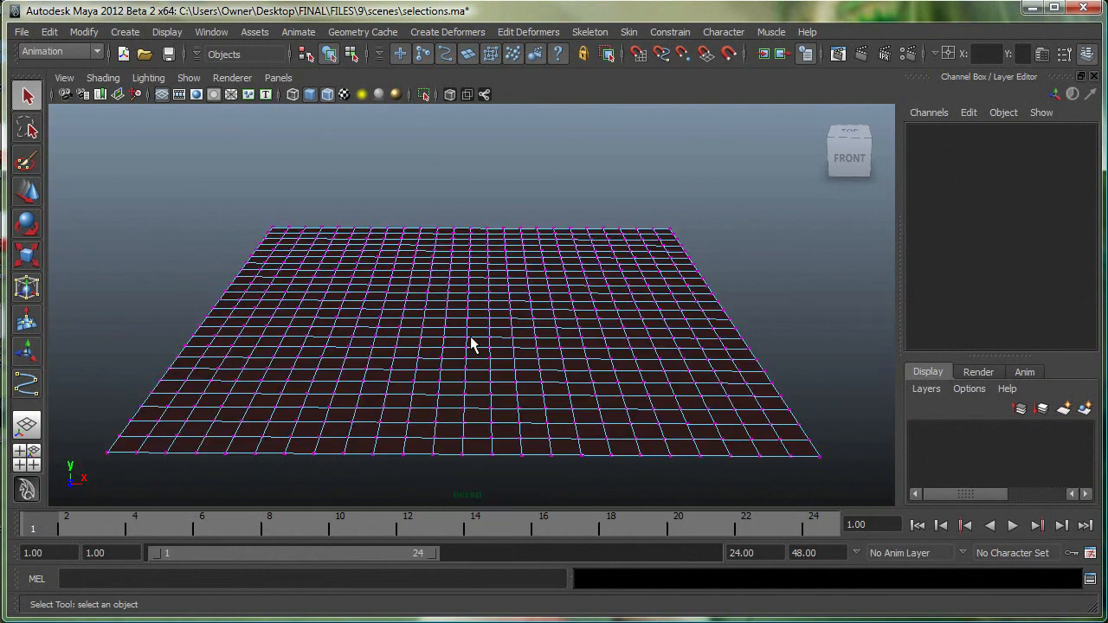
{"action": "left_click", "coordinate": [28, 129]}
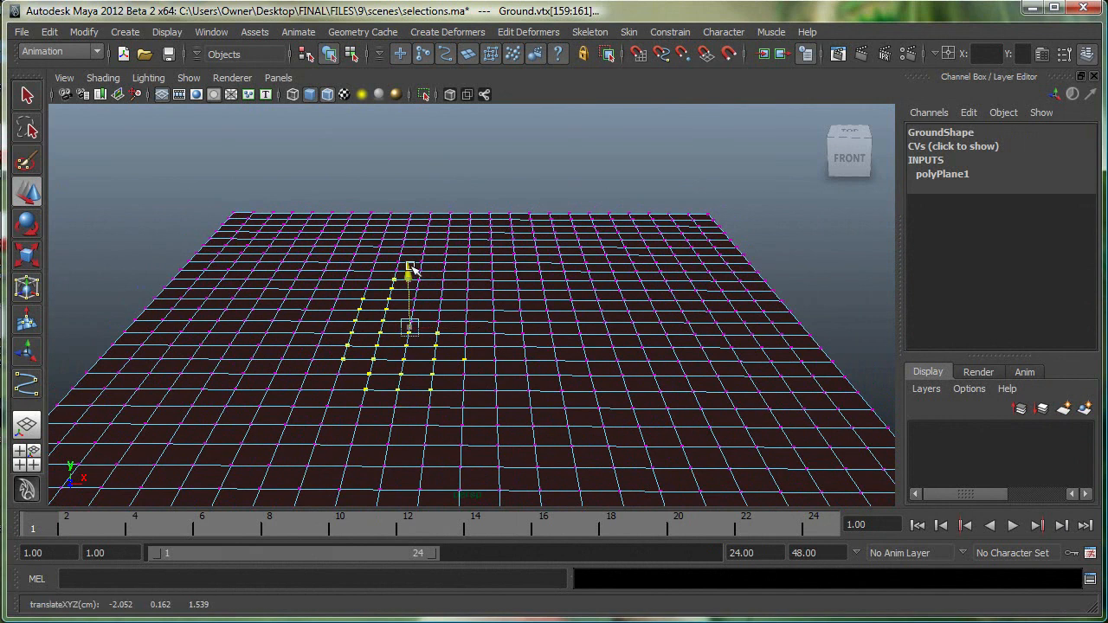
{"action": "left_click_drag", "start_coordinate": [410, 268], "coordinate": [396, 201]}
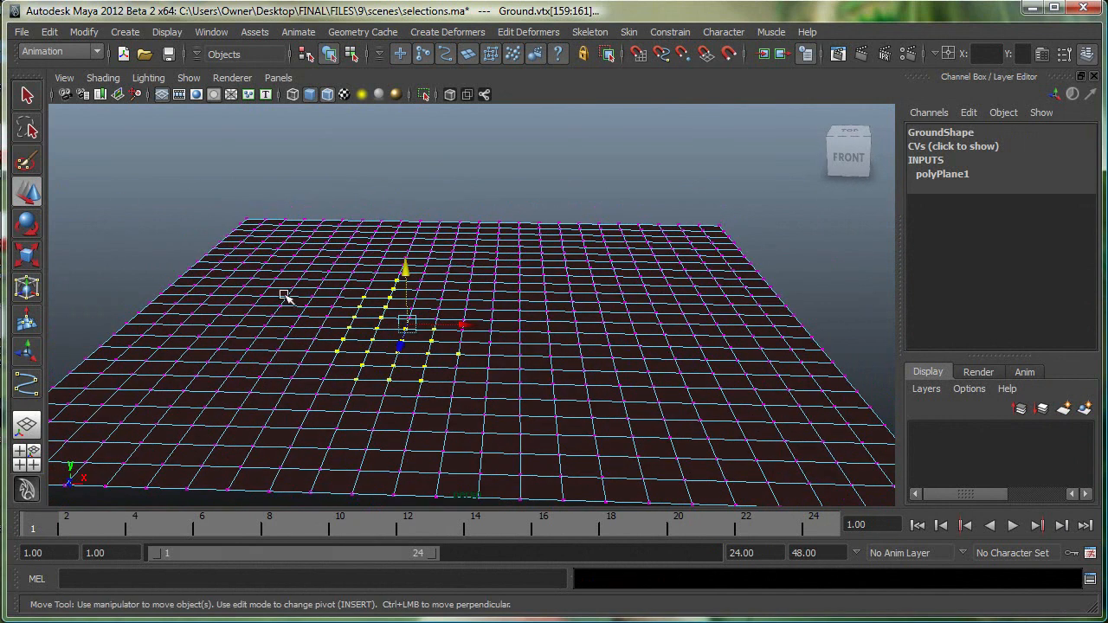
Step: Paint-select vertices across the right and centre of the plane, then undo the raised shapes
{"action": "left_click", "coordinate": [26, 162]}
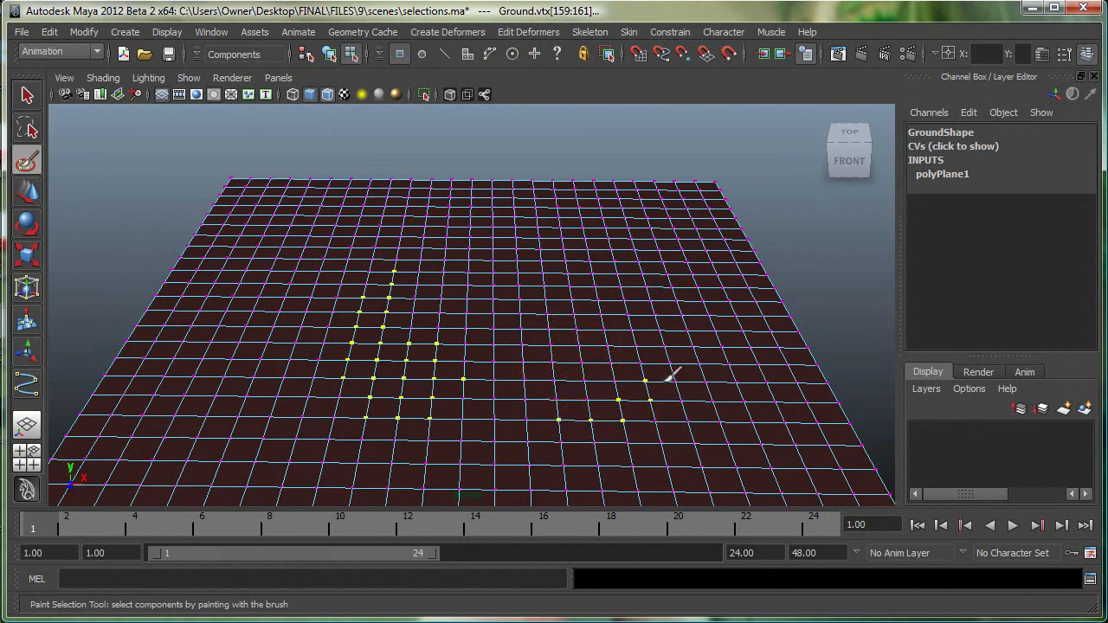
{"action": "left_click_drag", "start_coordinate": [667, 373], "coordinate": [321, 433]}
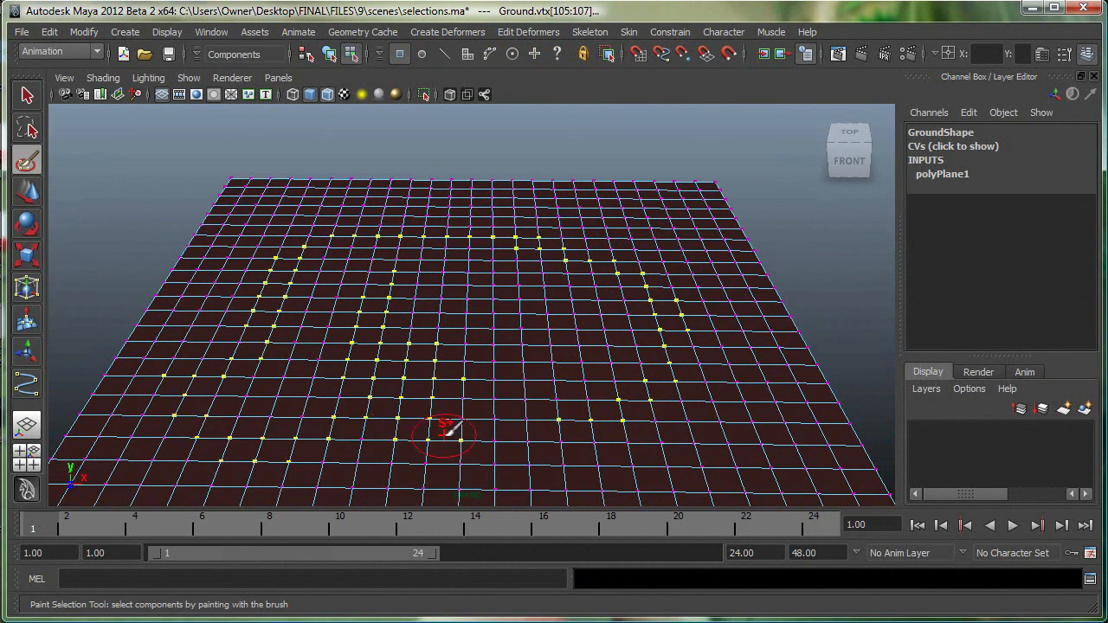
{"action": "left_click_drag", "start_coordinate": [446, 429], "coordinate": [619, 373]}
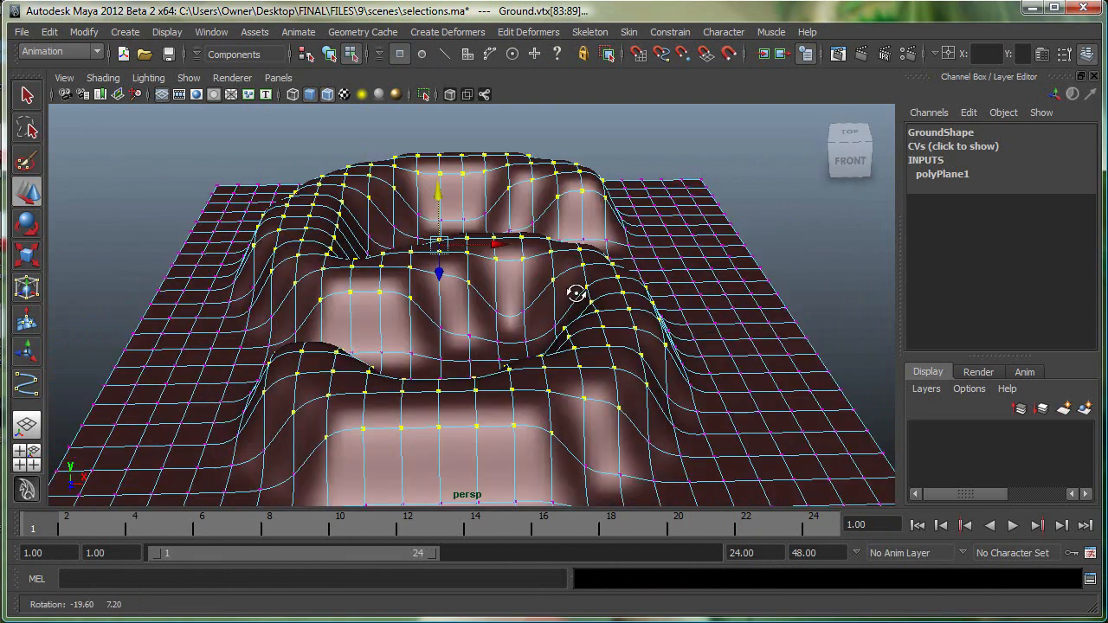
{"action": "key", "text": "ctrl+z"}
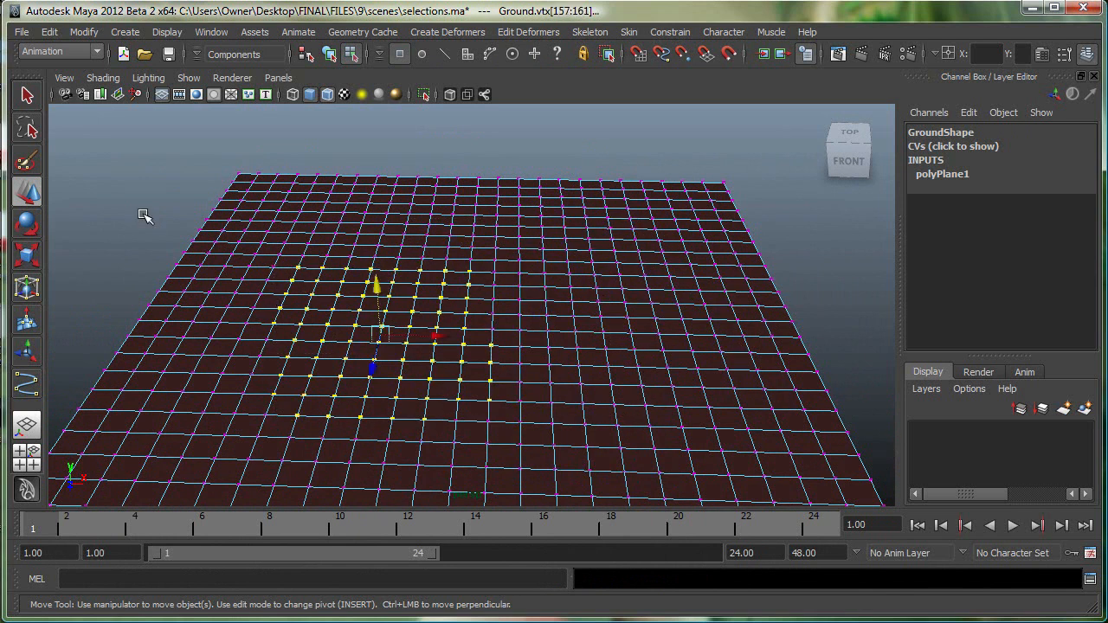
Step: Clear the selection and marquee-select a wide area of ground vertices
{"action": "left_click", "coordinate": [285, 290]}
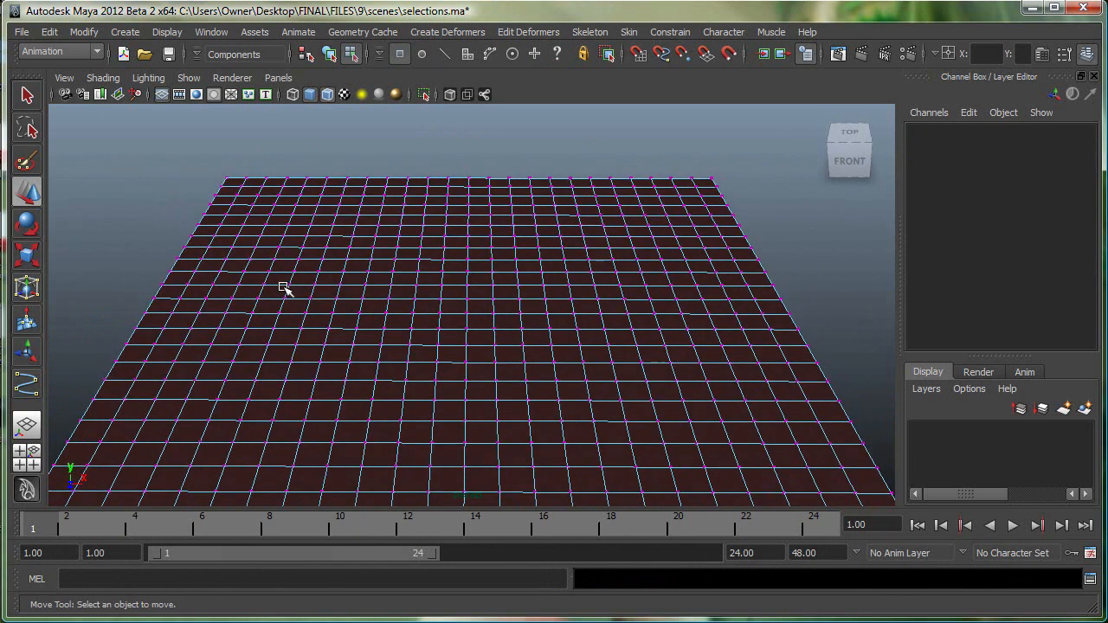
{"action": "left_click_drag", "start_coordinate": [286, 291], "coordinate": [451, 381]}
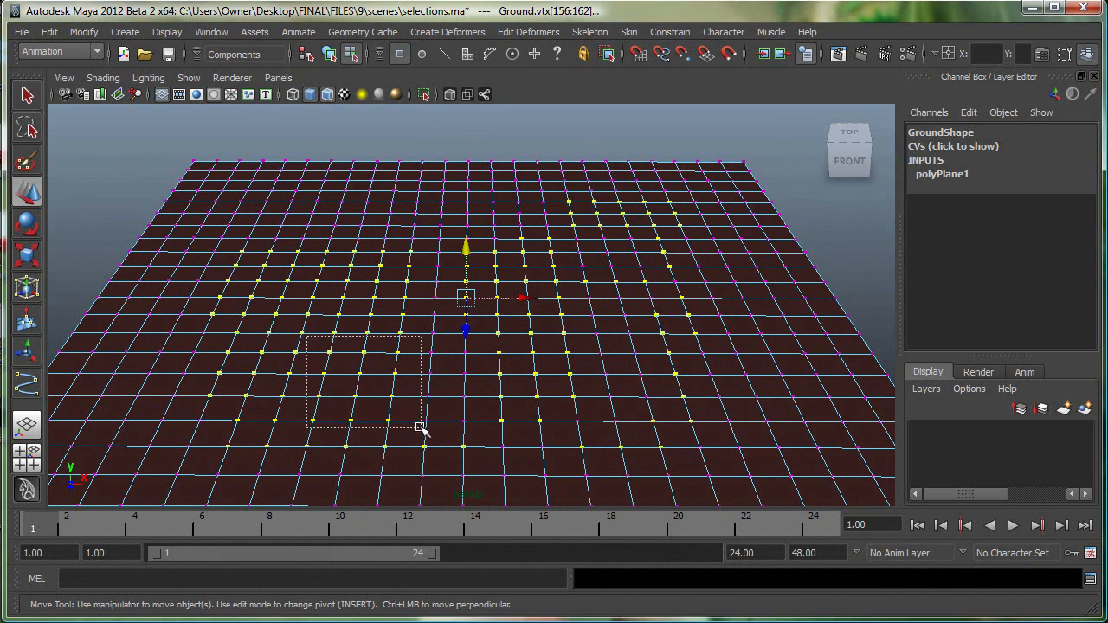
Step: Ctrl-marquee a small box of lower-left vertices to deselect them
{"action": "left_click_drag", "start_coordinate": [420, 429], "coordinate": [483, 459]}
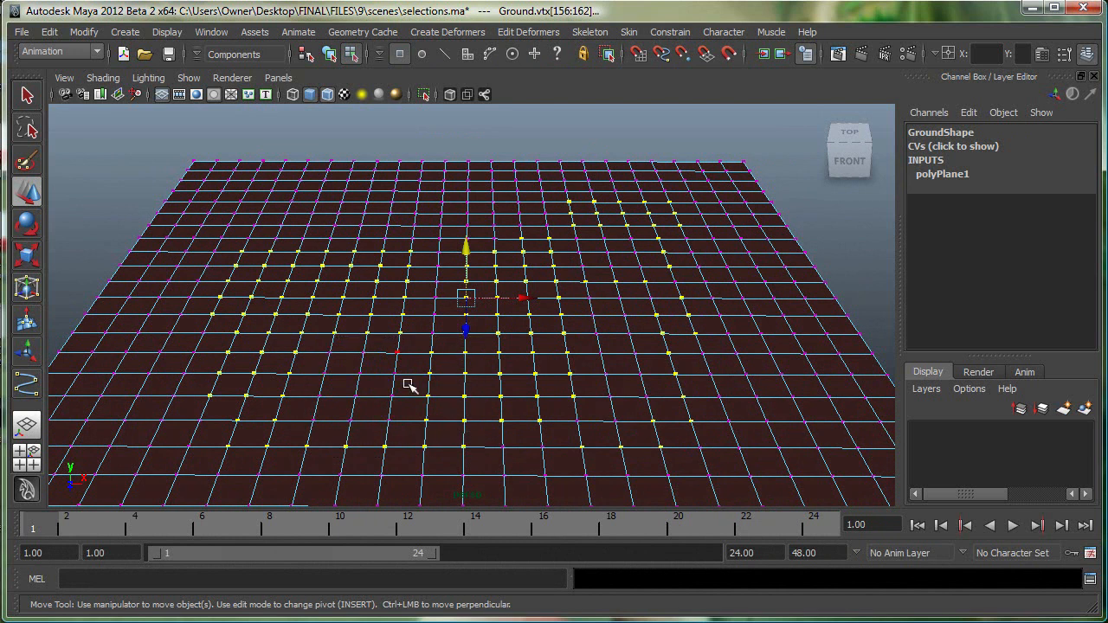
{"action": "mouse_move", "coordinate": [369, 398]}
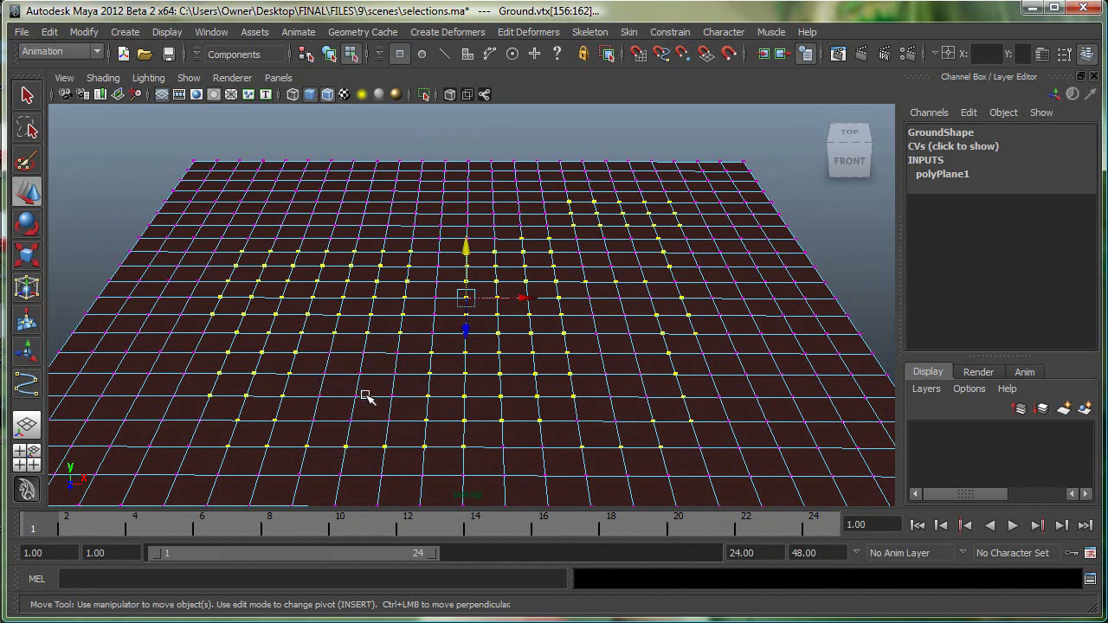
{"action": "mouse_move", "coordinate": [206, 243]}
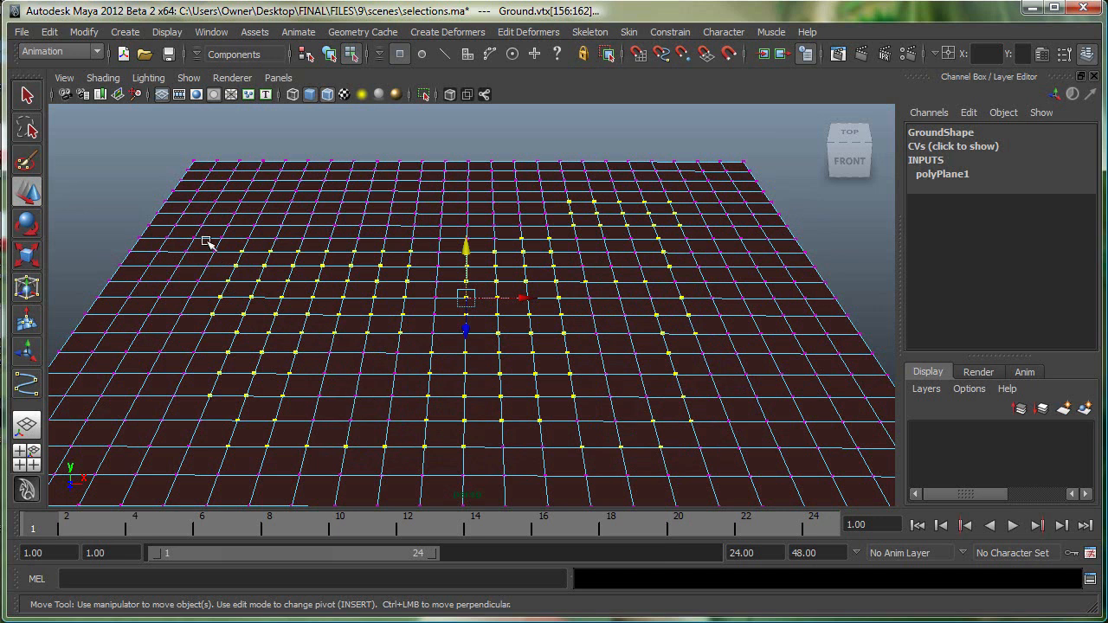